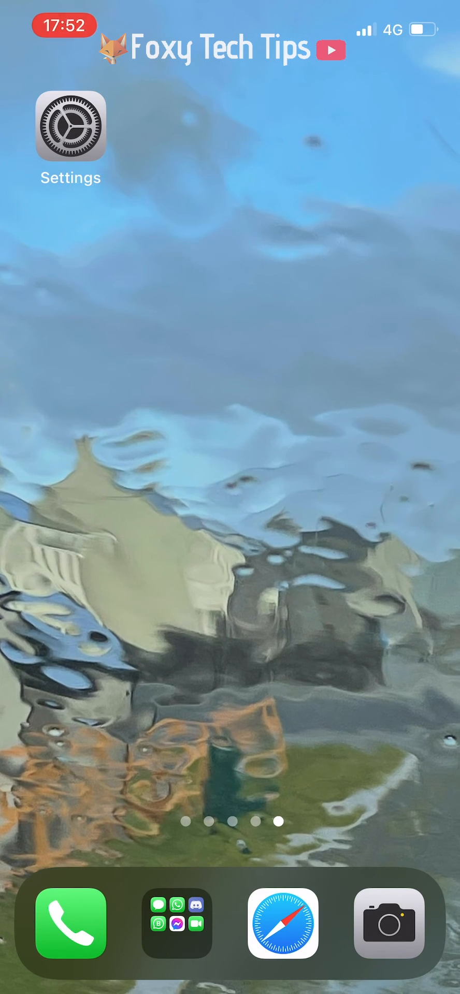
# Step: Launch Settings from the home screen and reach the Do Not Disturb row
pyautogui.click(70, 134)
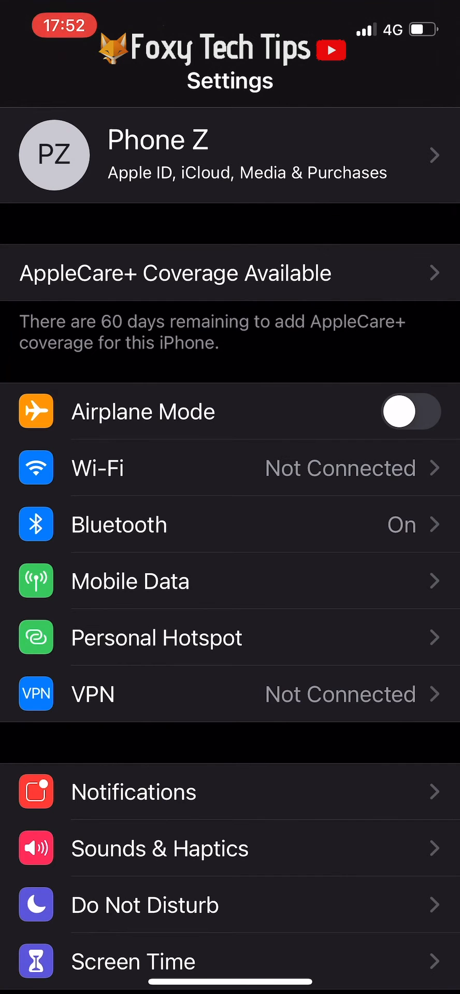
pyautogui.scroll(-3)
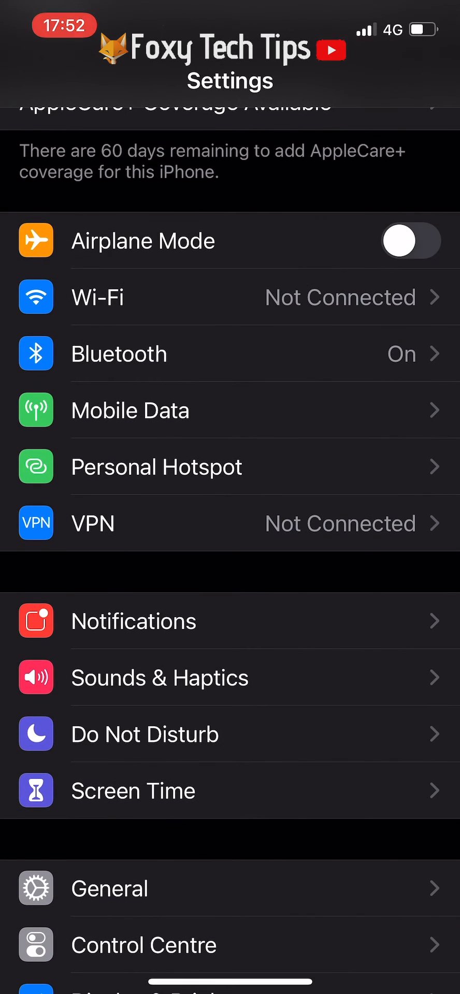
pyautogui.click(144, 733)
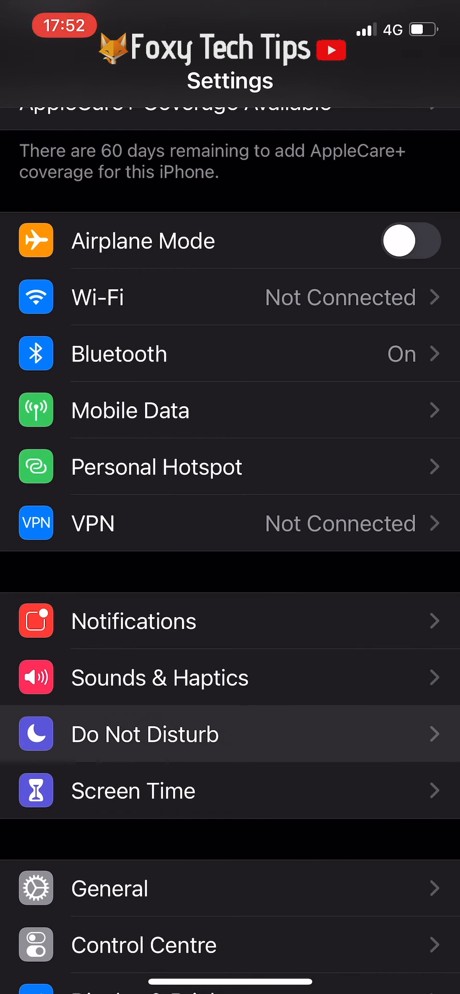
# Step: Switch Do Not Disturb on and set Silence to Always rather than only while locked
pyautogui.click(144, 733)
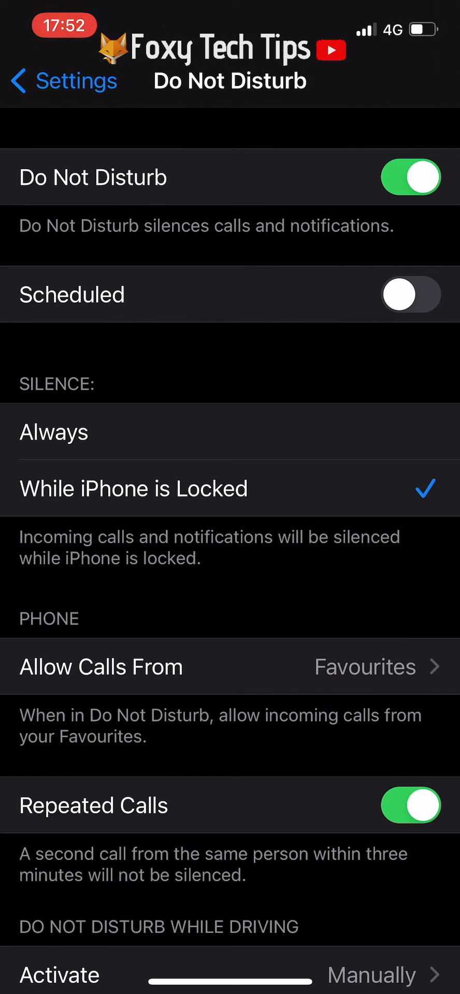
pyautogui.click(53, 432)
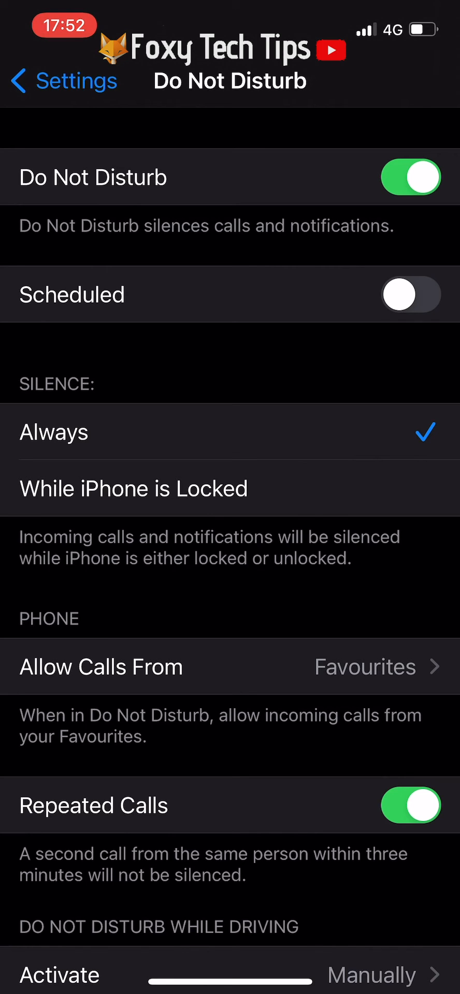
pyautogui.scroll(-3)
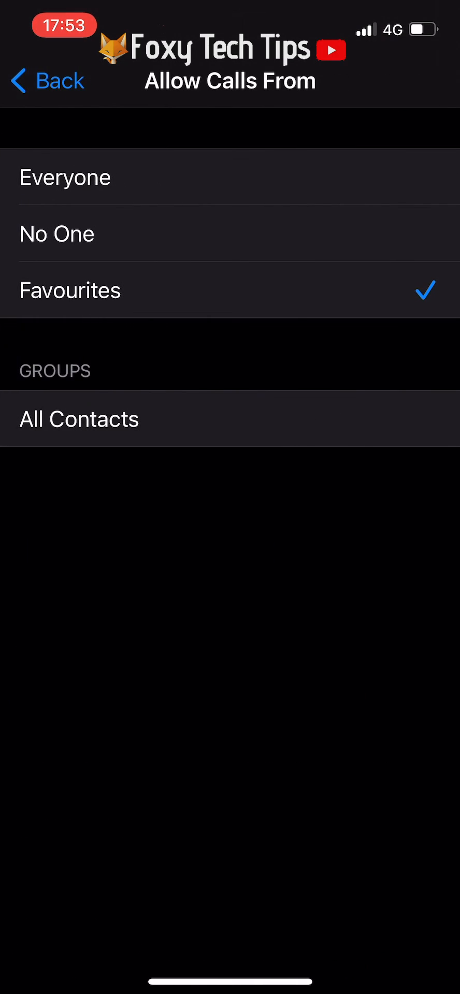
pyautogui.click(230, 233)
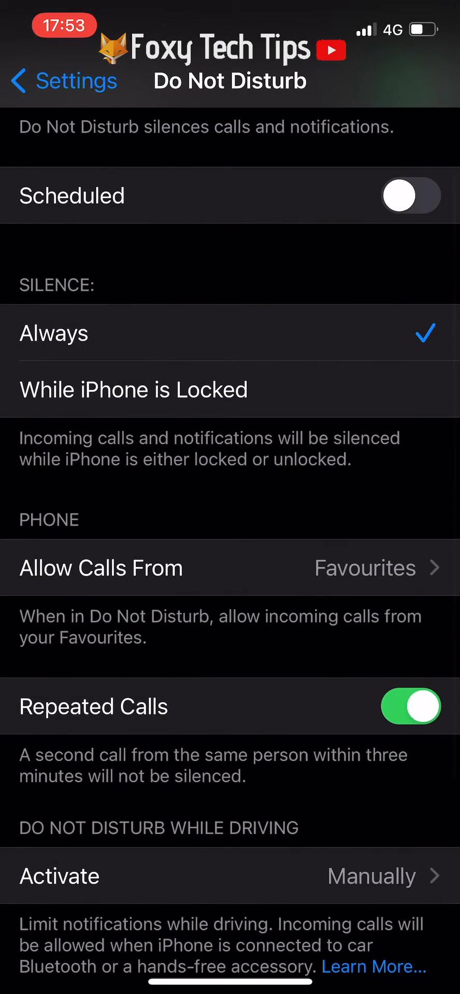
pyautogui.scroll(-3)
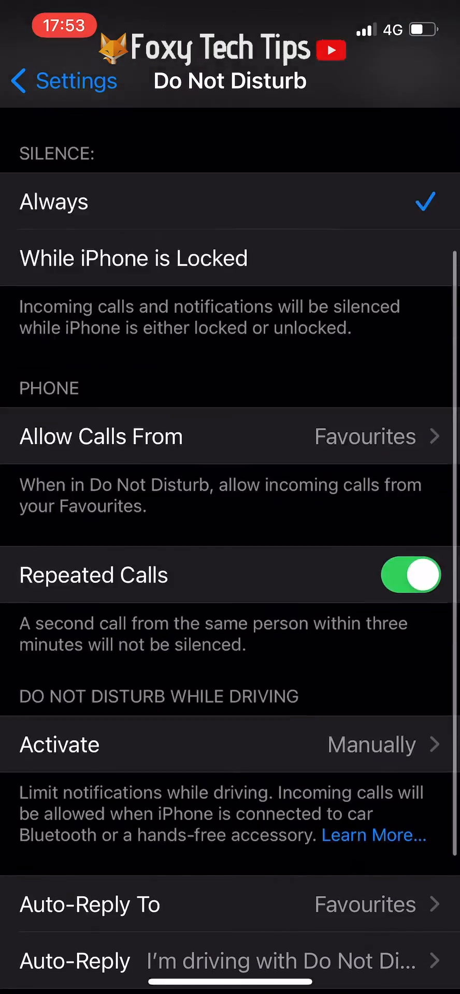
pyautogui.scroll(-3)
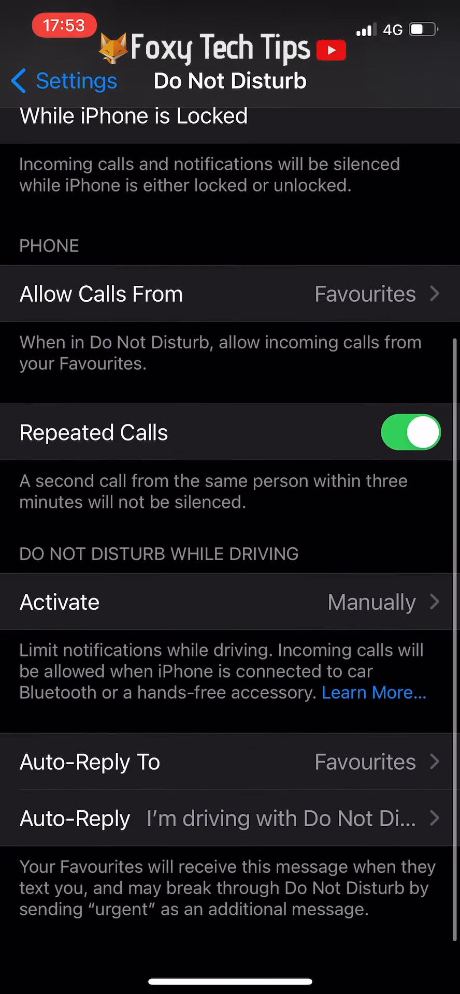